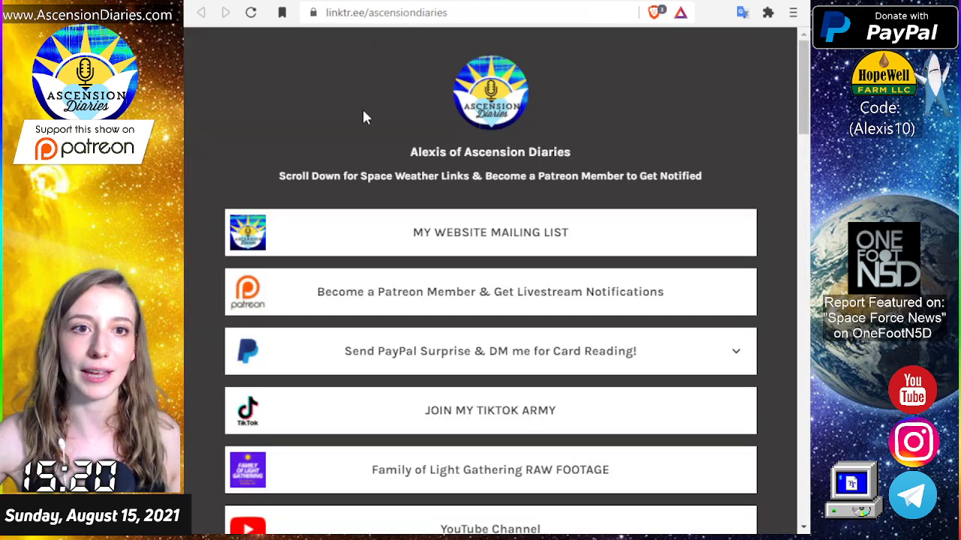
Scroll the Linktree page until the SPACE WEATHER LINKS heading and its buttons are in view.
scroll("down", 3)
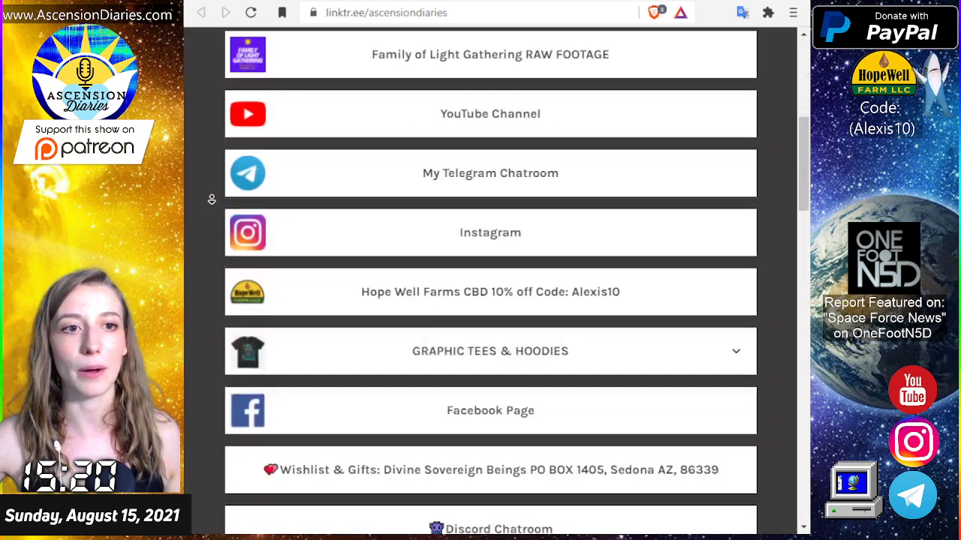
scroll("down", 3)
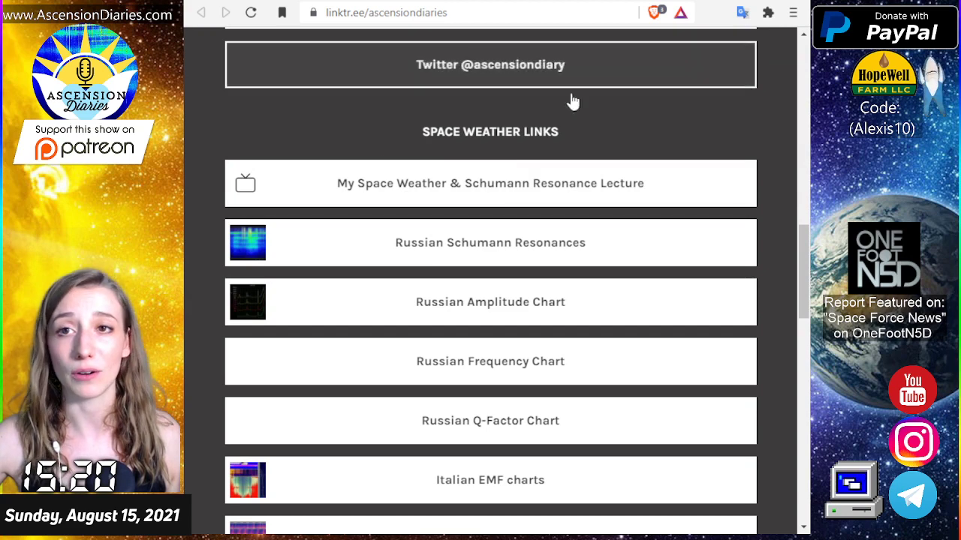
scroll("up", 3)
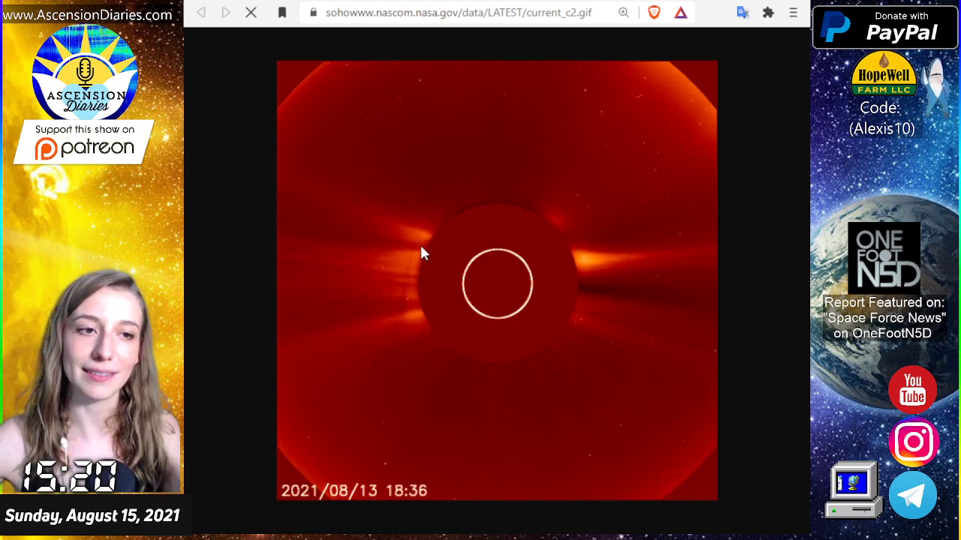
Show the newest SOHO LASCO C2 coronagraph image (current_c2.gif) dated 2021/08/13 18:36.
left_click(250, 12)
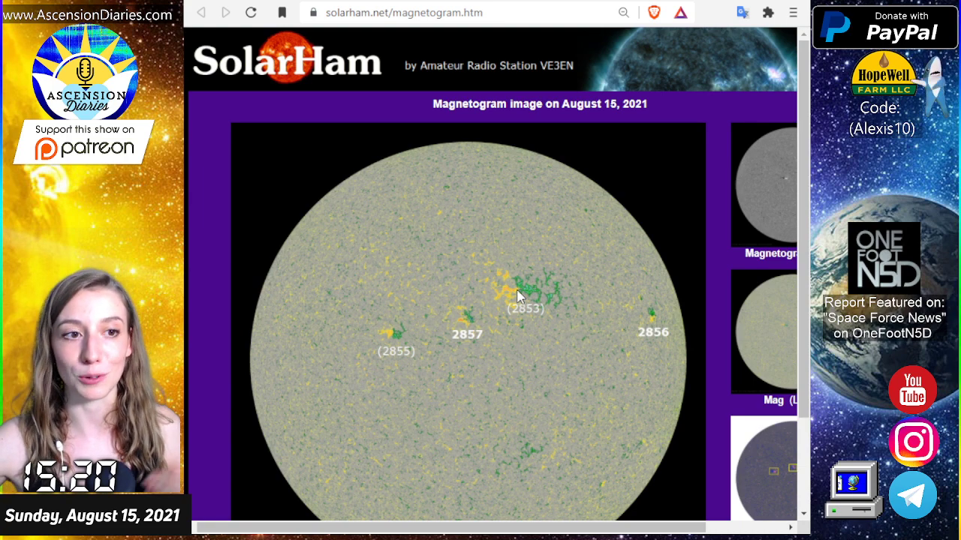
mouse_move(608, 310)
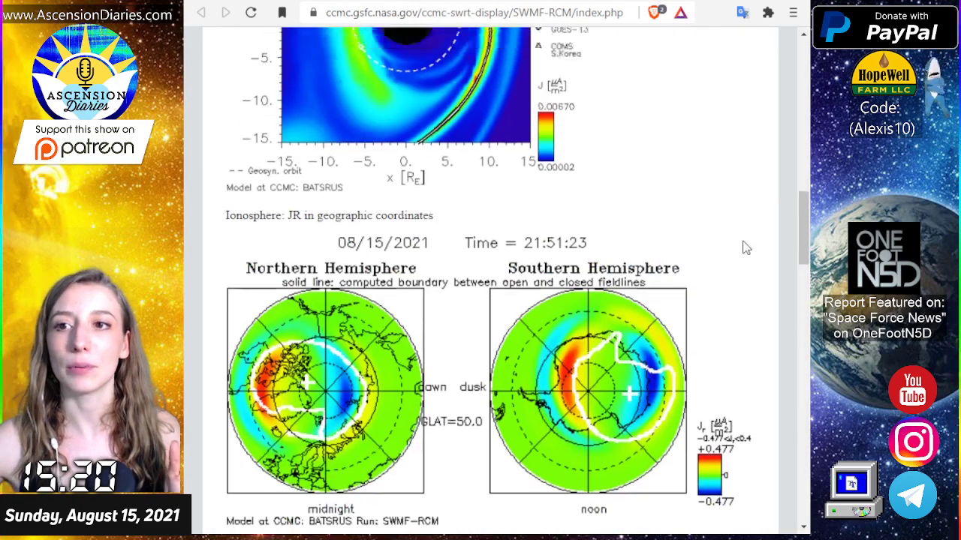
Play the iSWA Magnetopause Position animation and drag its time slider back through recent hours.
scroll("down", 3)
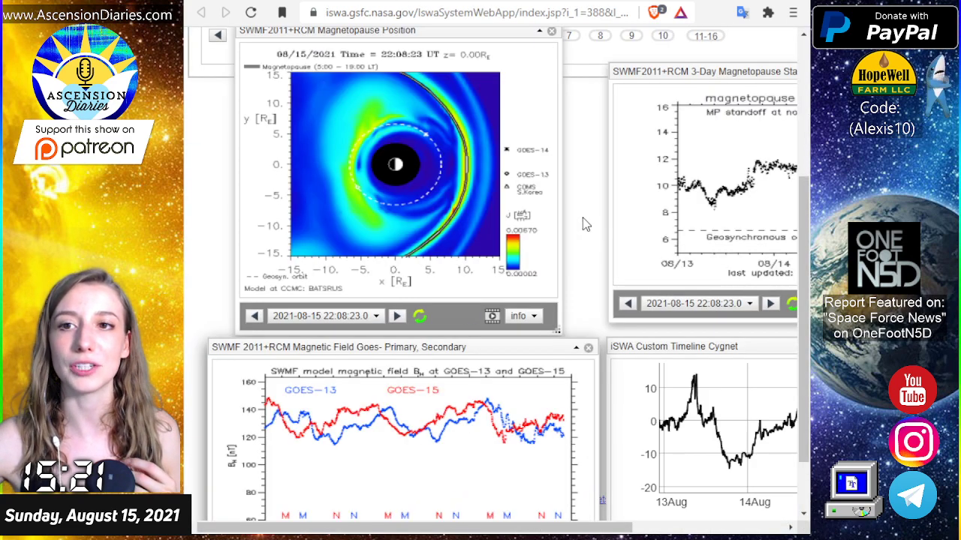
left_click(492, 316)
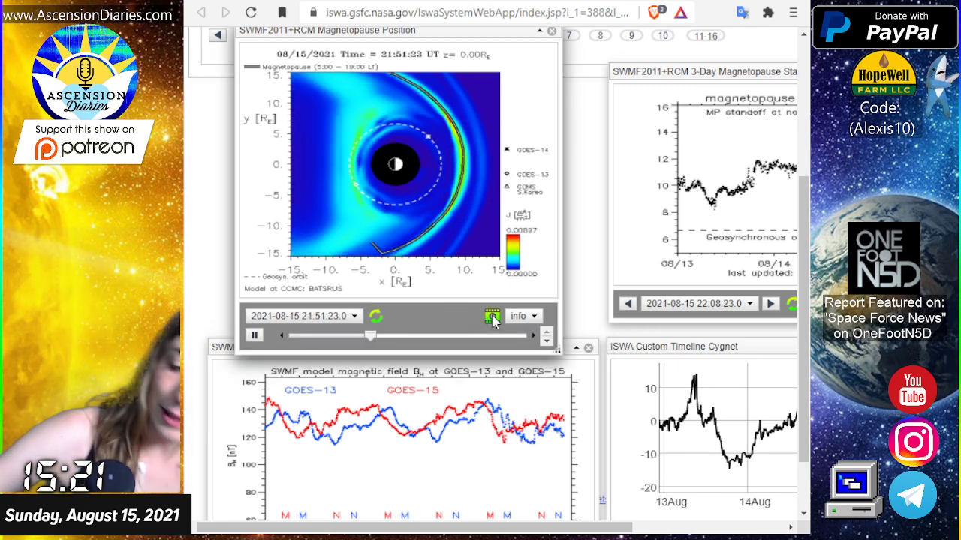
left_click(492, 315)
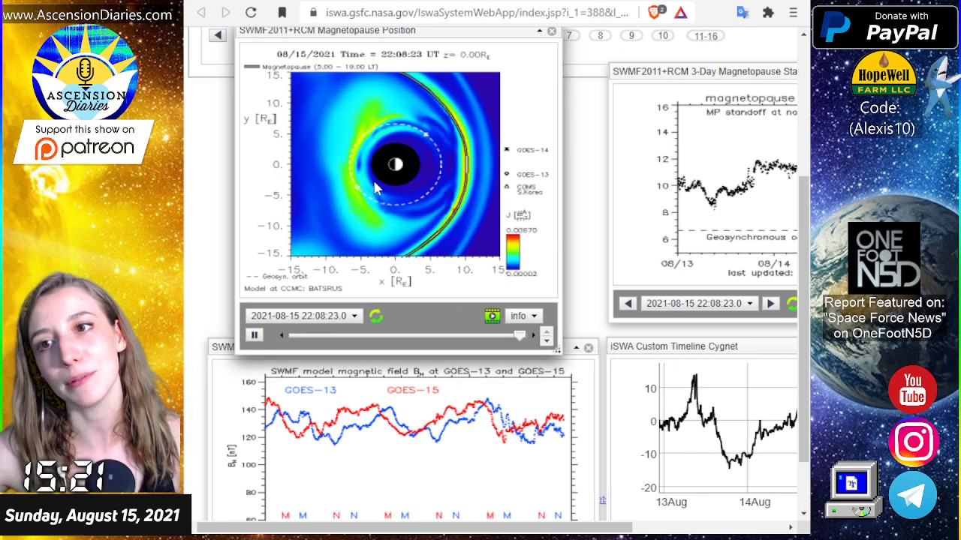
left_click_drag(518, 335, 418, 335)
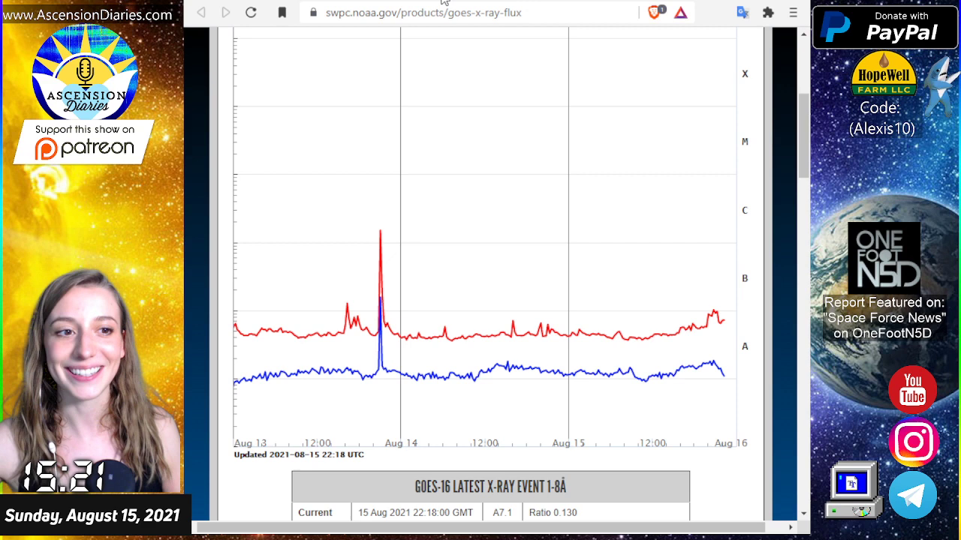
mouse_move(379, 239)
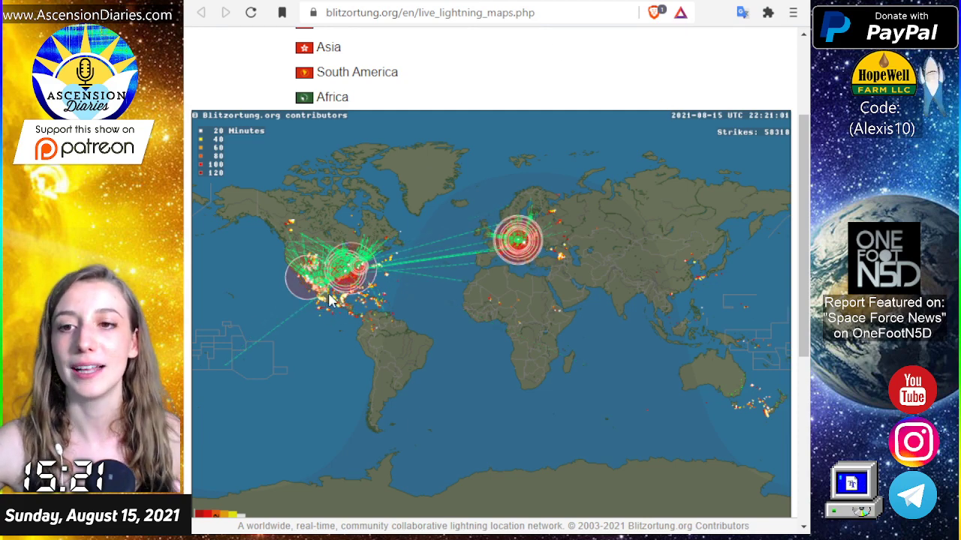
mouse_move(409, 289)
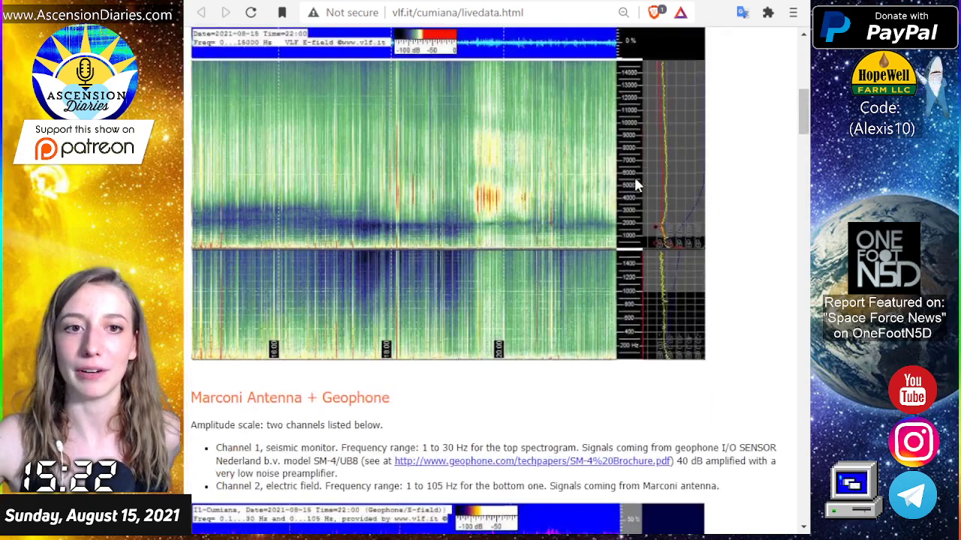
Scroll the Cumiana live data page down to the Electric field multistrip daily image.
scroll("down", 3)
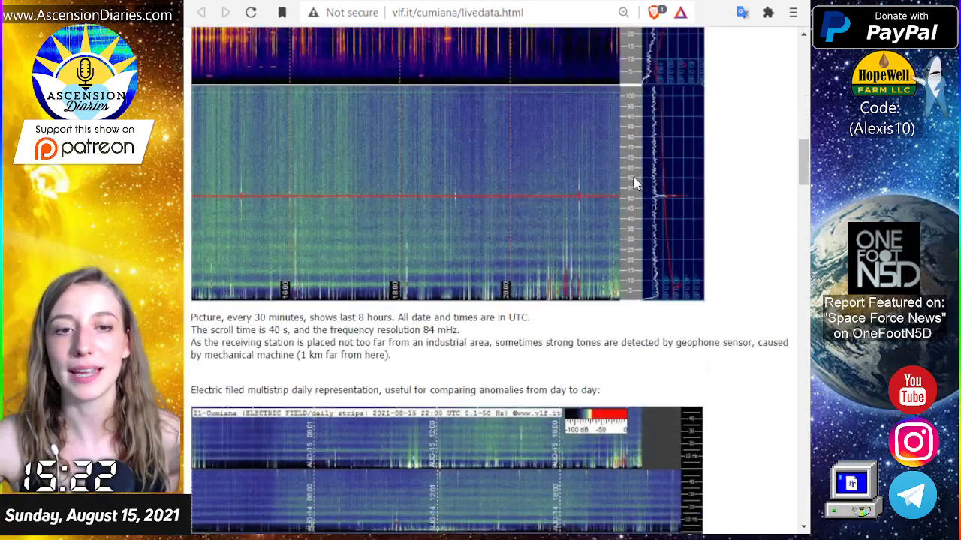
scroll("down", 3)
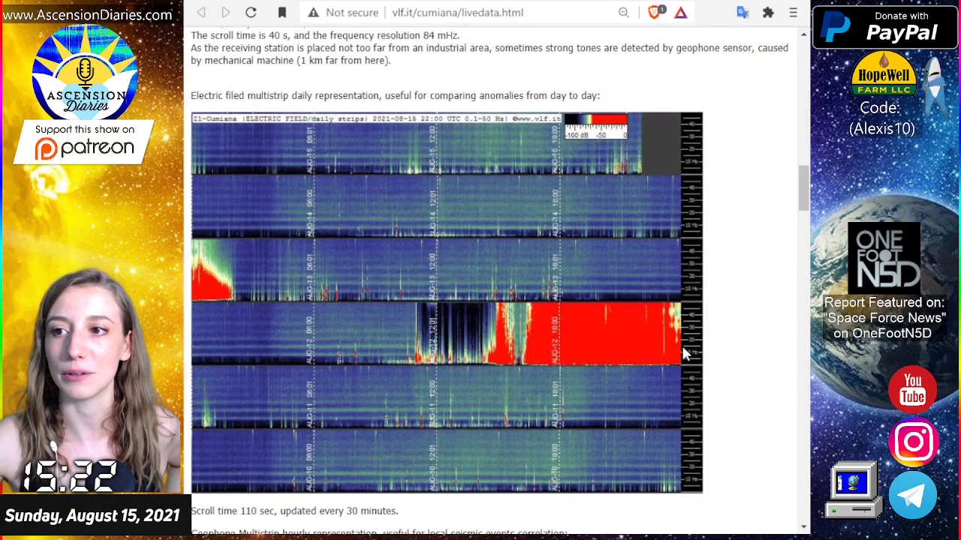
mouse_move(668, 340)
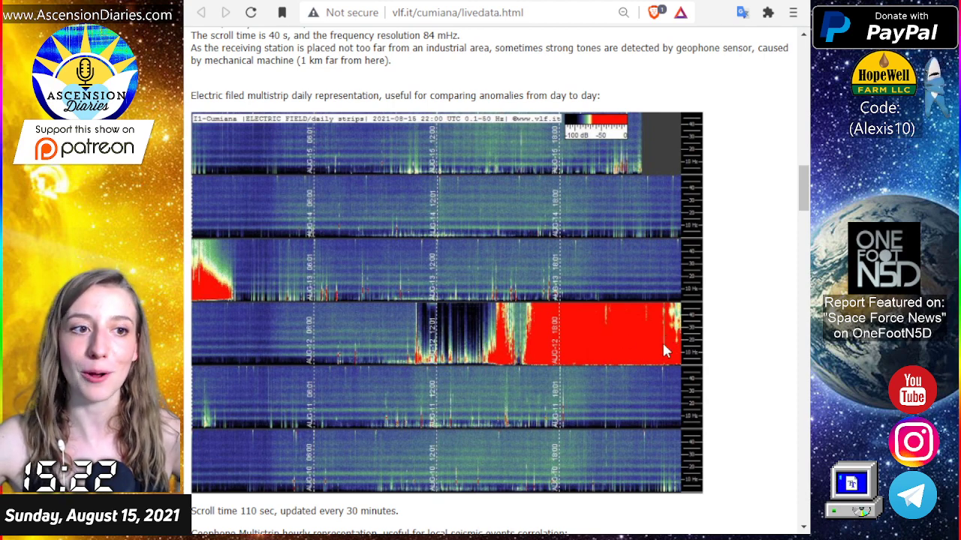
mouse_move(589, 143)
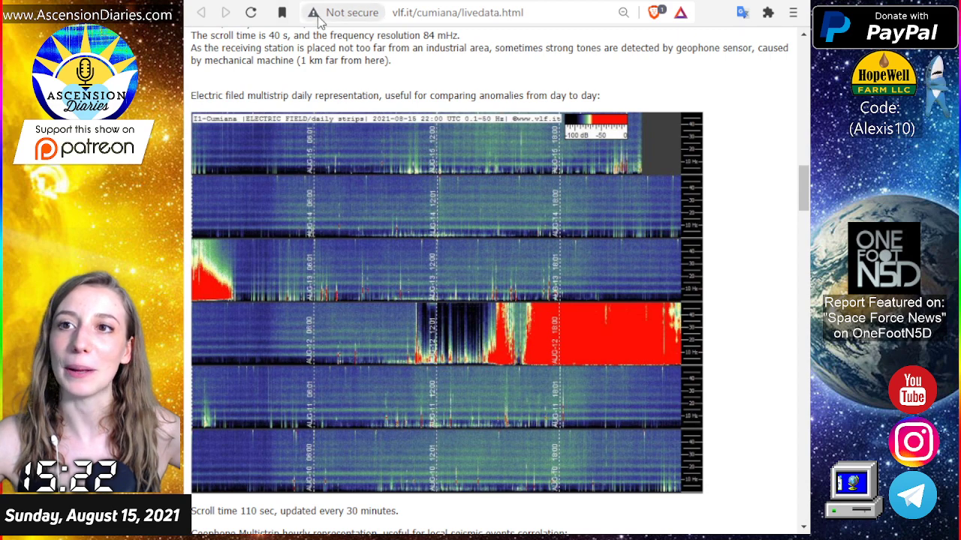
mouse_move(446, 79)
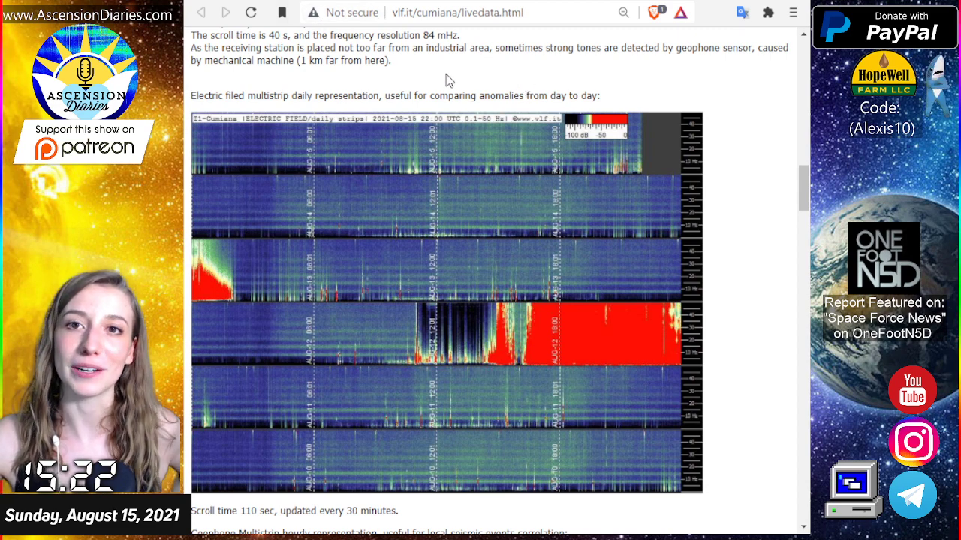